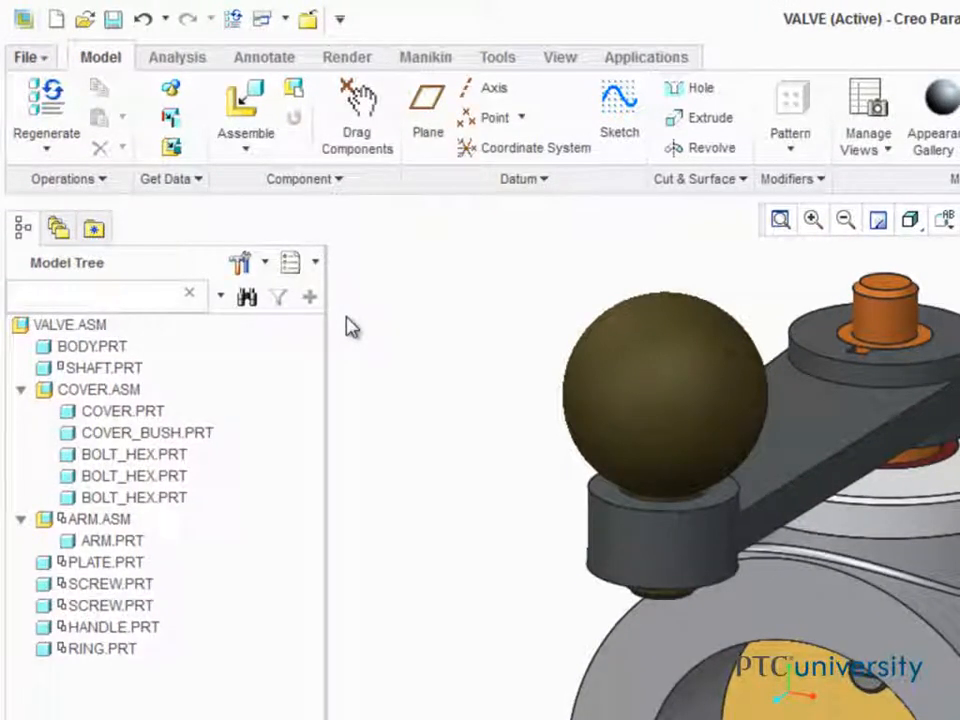
Drag HANDLE.PRT and RING.PRT onto ARM.ASM in the Model Tree.
left_click(100, 648)
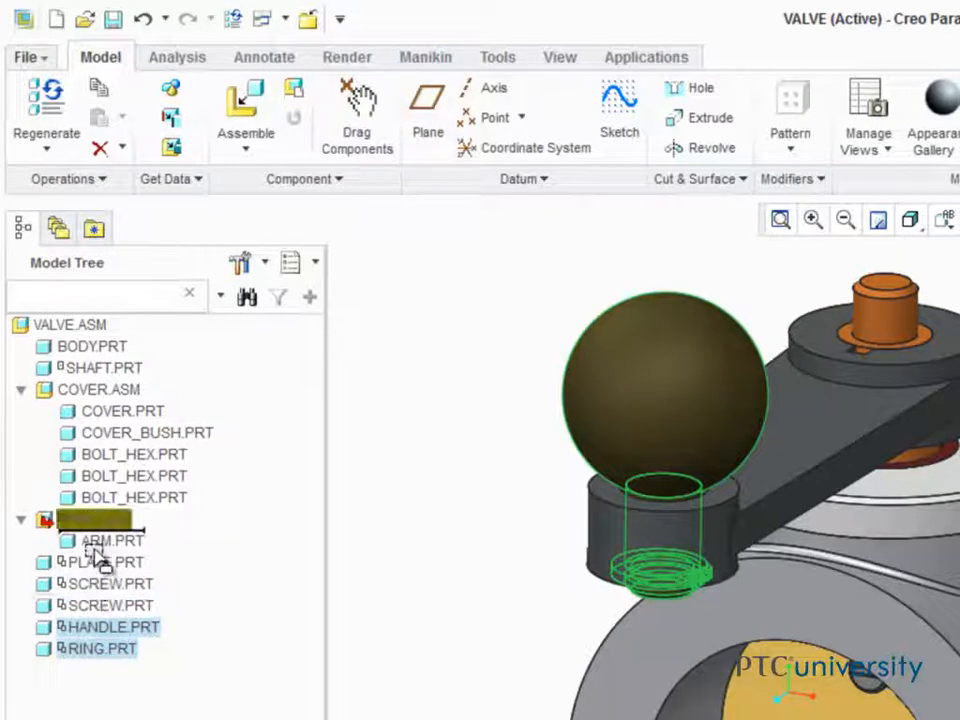
left_click(96, 520)
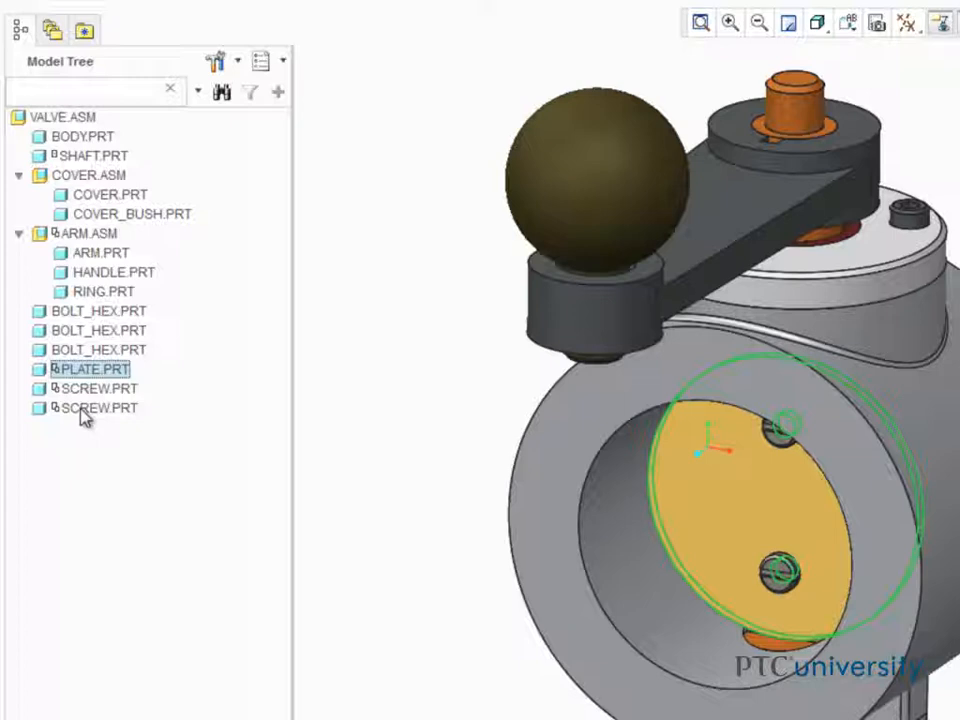
Select PLATE.PRT with both SCREW.PRT and start Create Subassembly from their context menu.
left_click(98, 408)
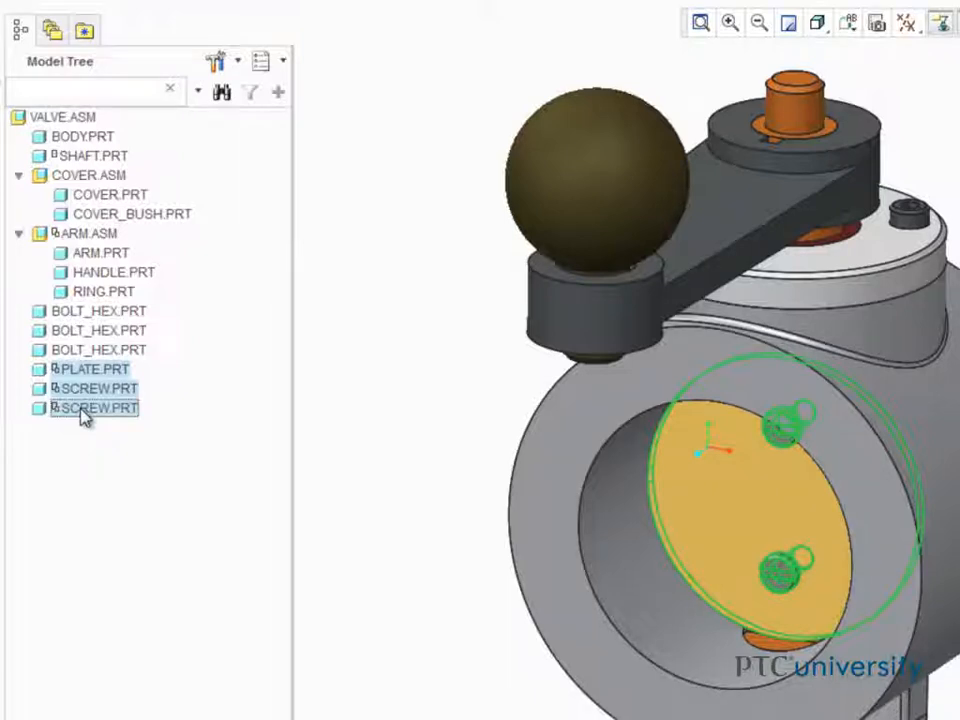
right_click(92, 408)
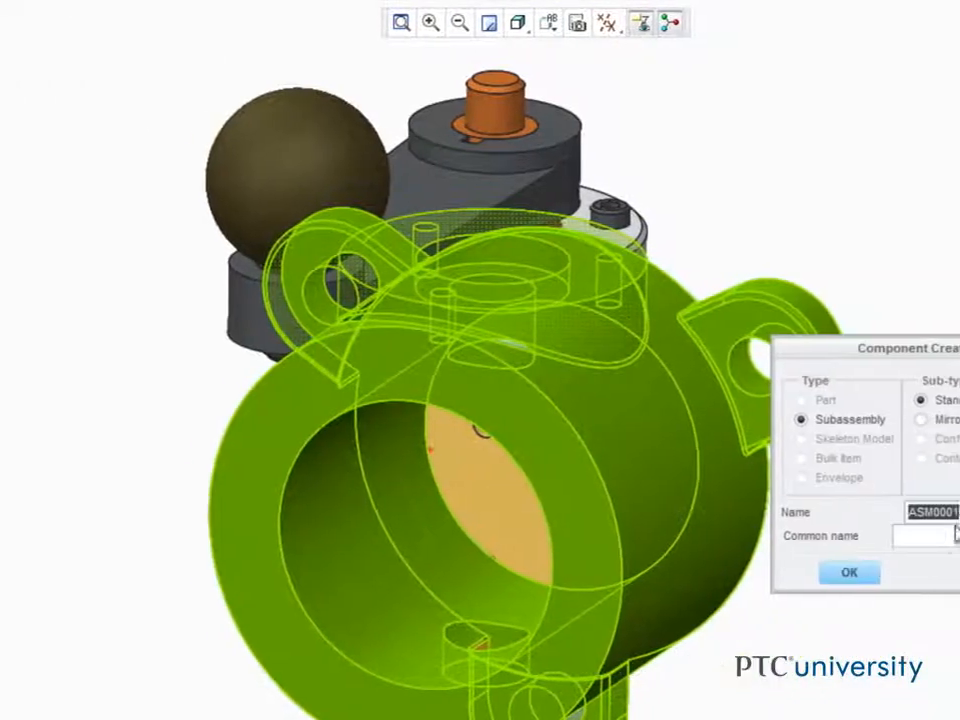
Name the new subassembly 'plate', accept Creation Options, and expand PLATE.ASM to show its parts.
type("plate")
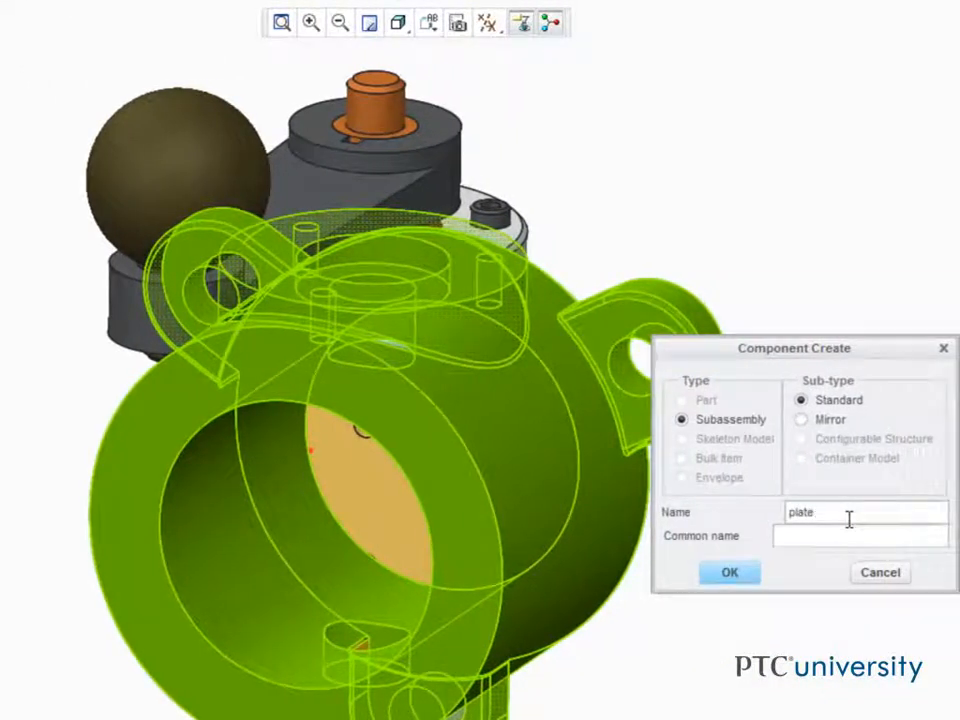
left_click(728, 572)
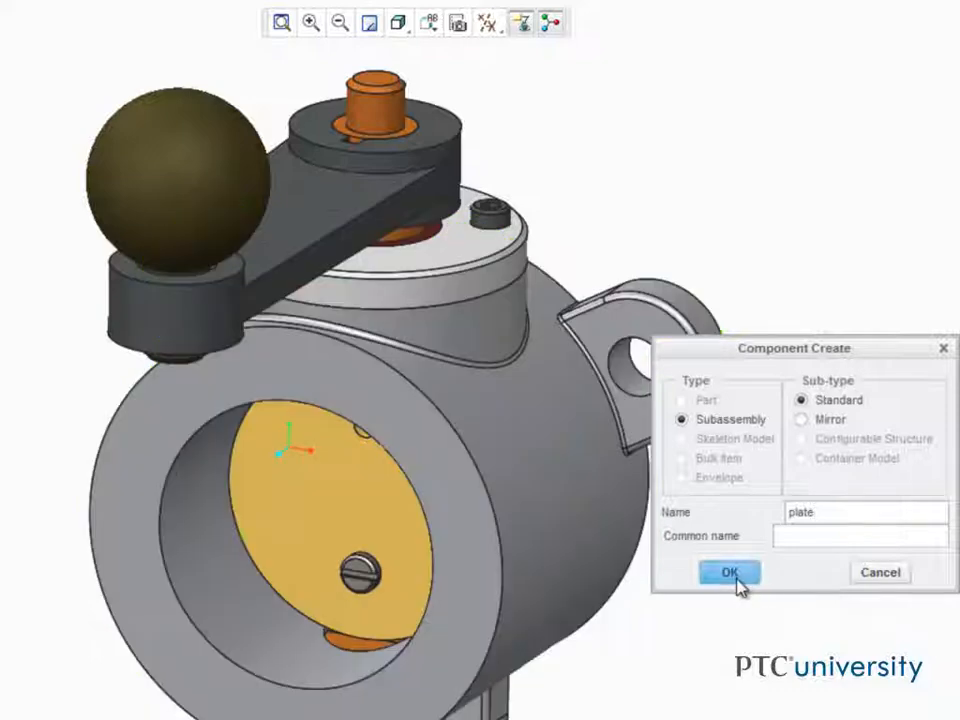
left_click(728, 572)
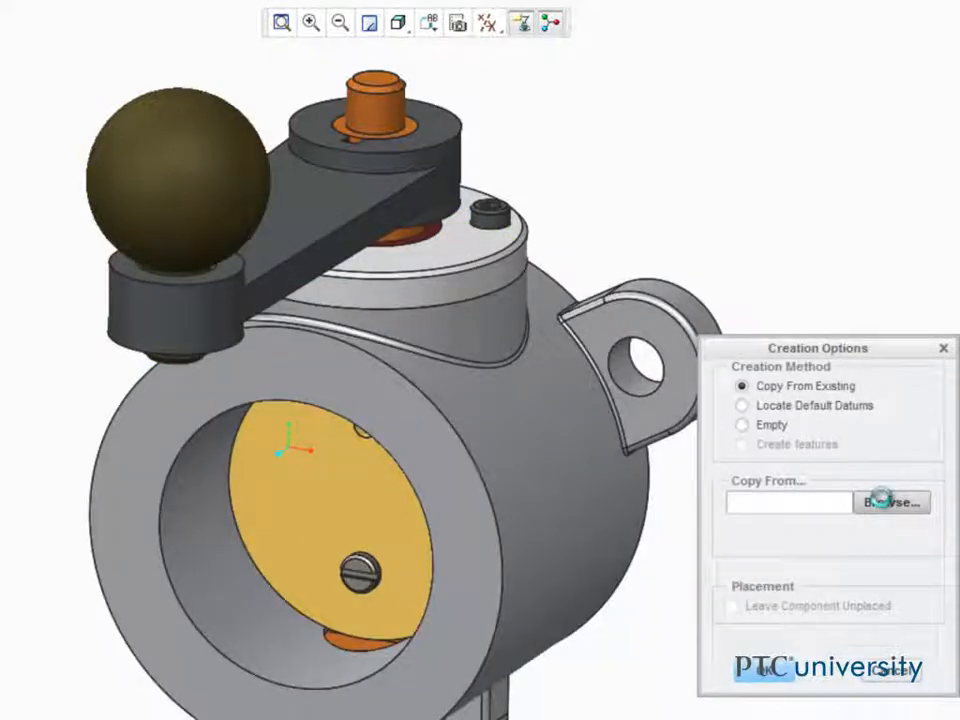
left_click(890, 502)
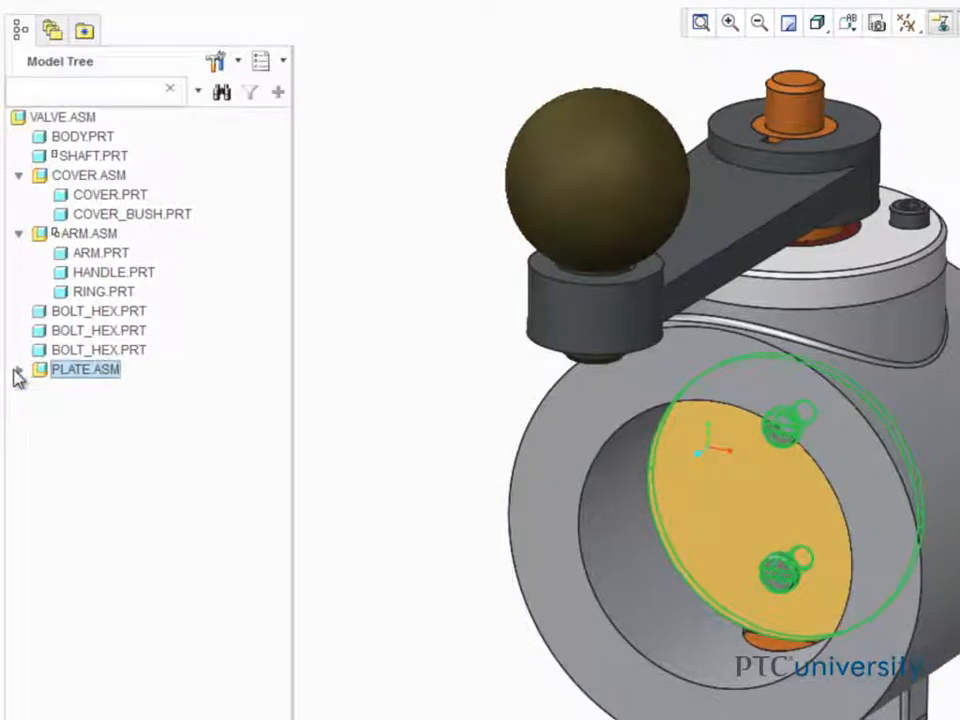
left_click(18, 368)
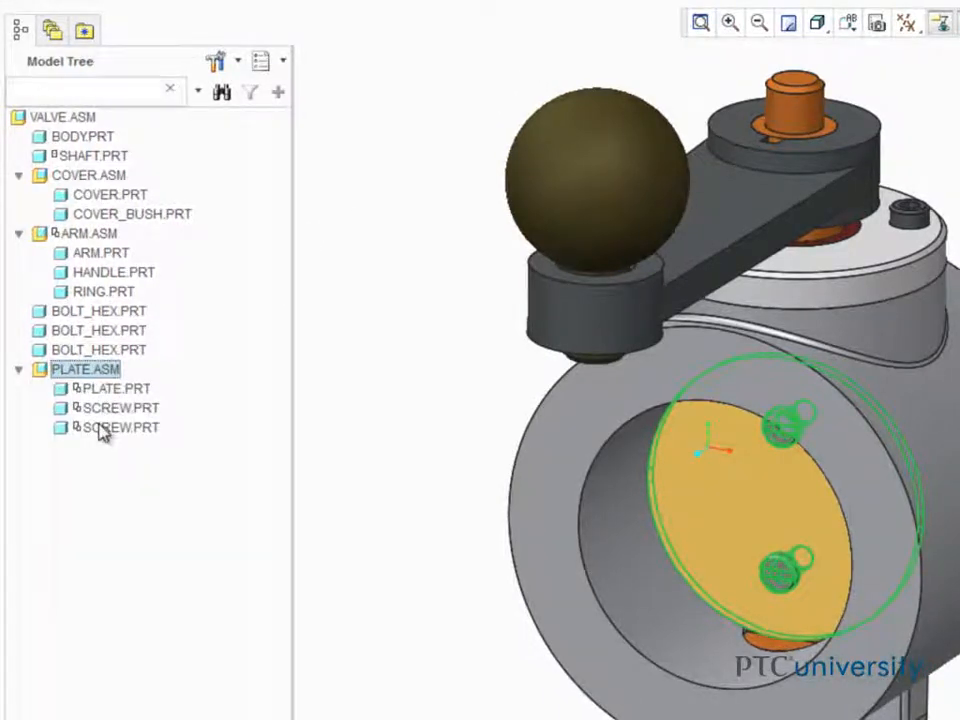